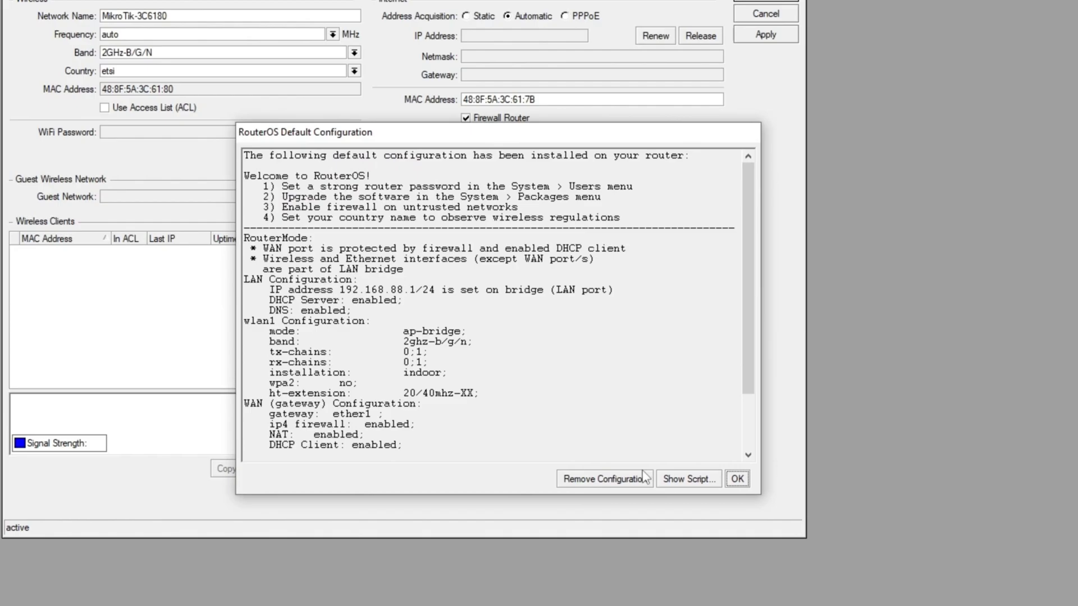
Dismiss the RouterOS default configuration notice.
left_click(736, 478)
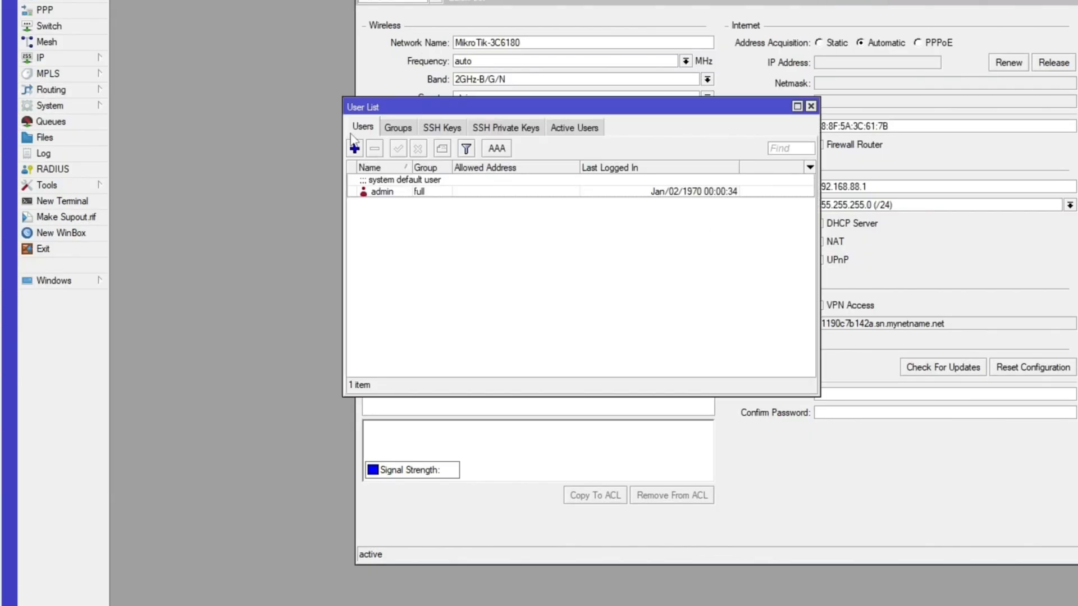
Add a new full-group user named BudgetTech with a password.
left_click(353, 147)
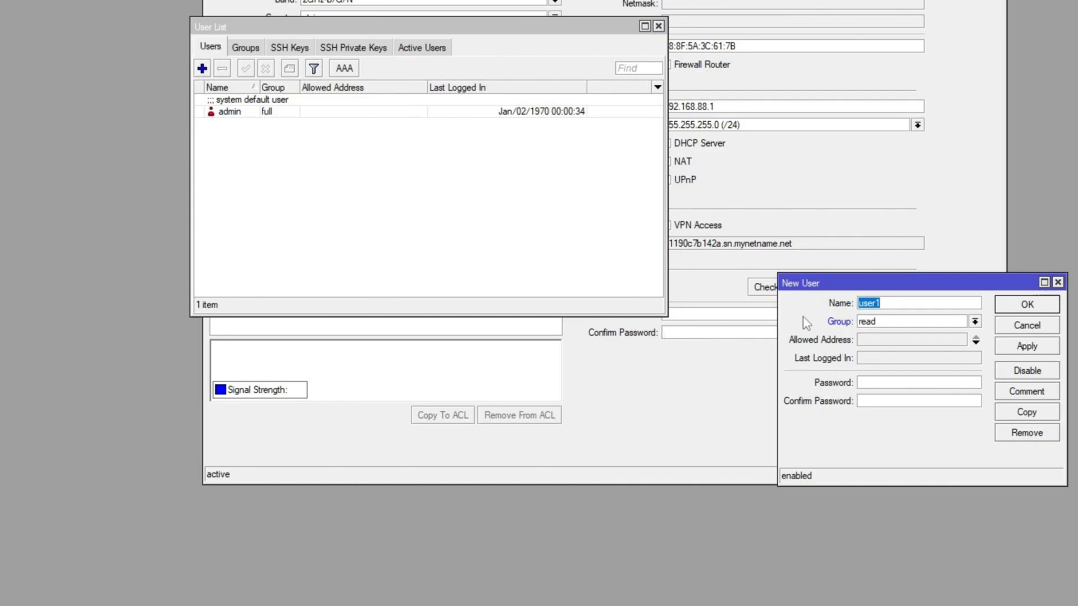
type("Bud")
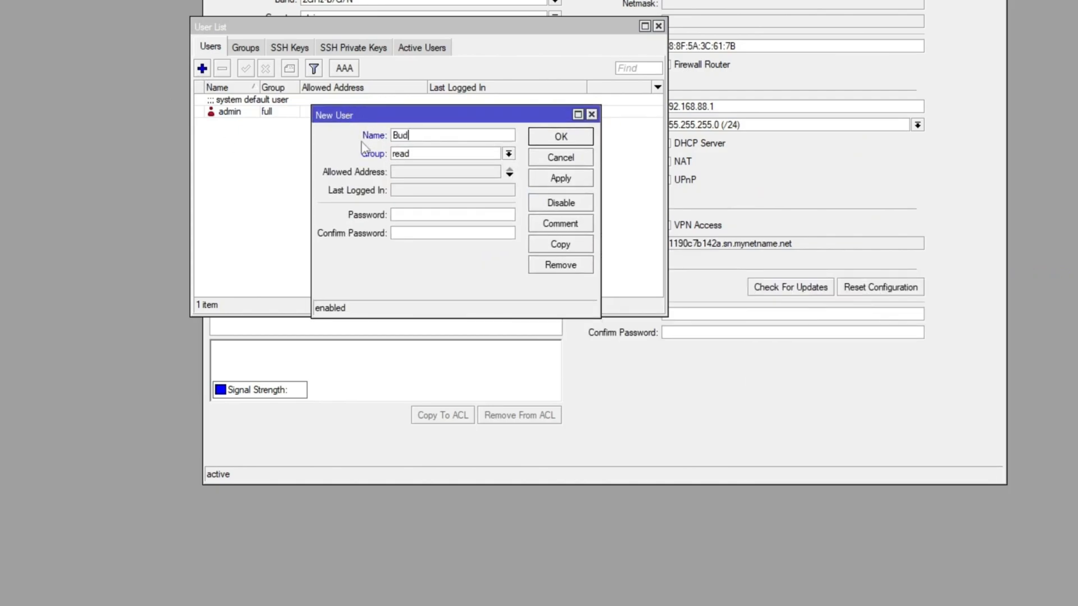
type("getTech")
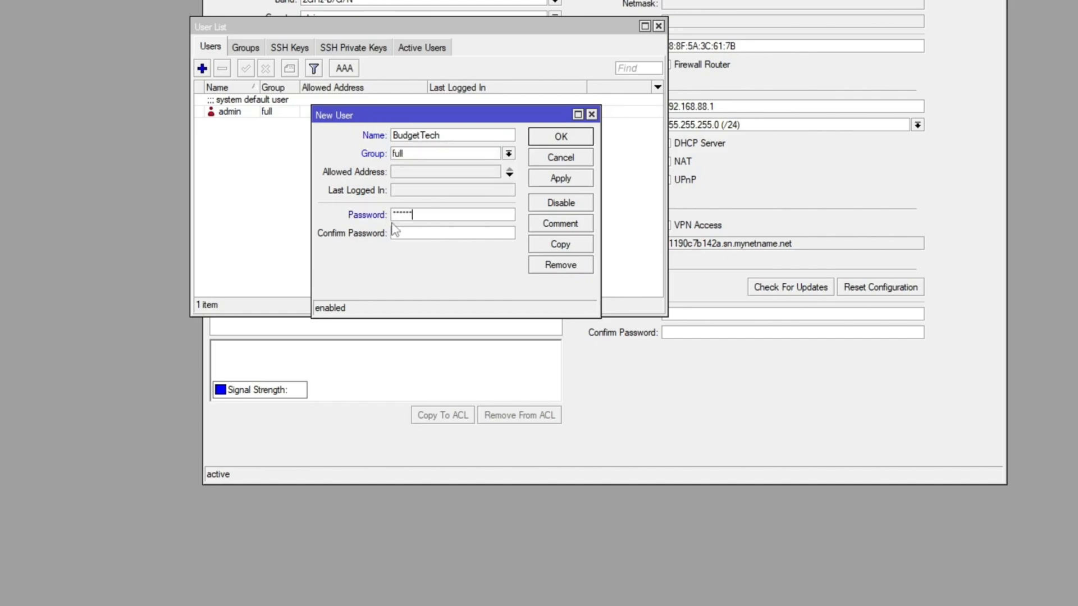
left_click(560, 136)
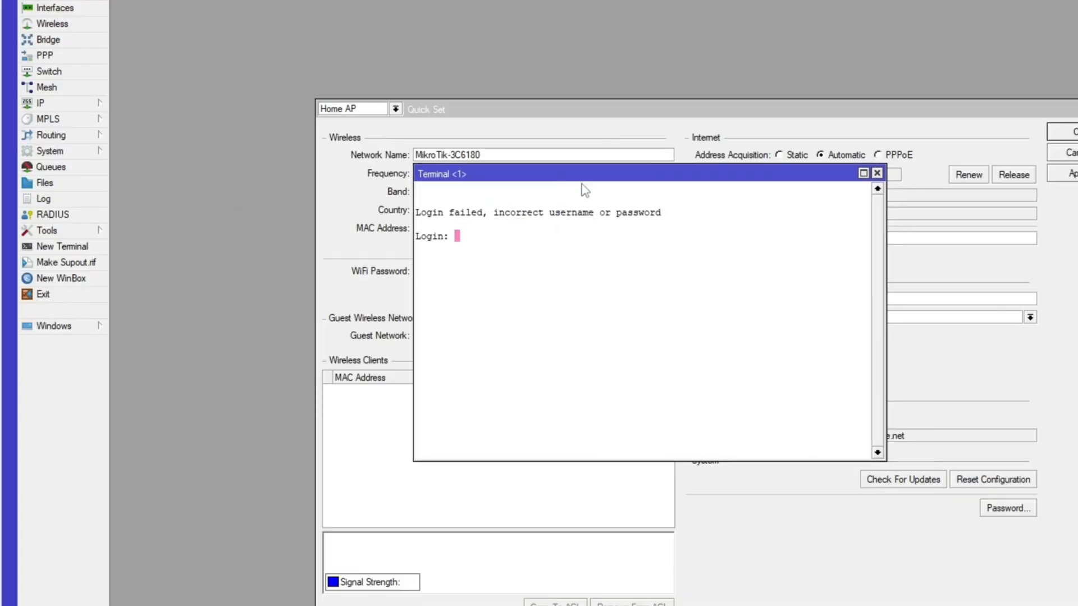
Log in as BudgetTech, then review and close the IP Services list.
type("Budget")
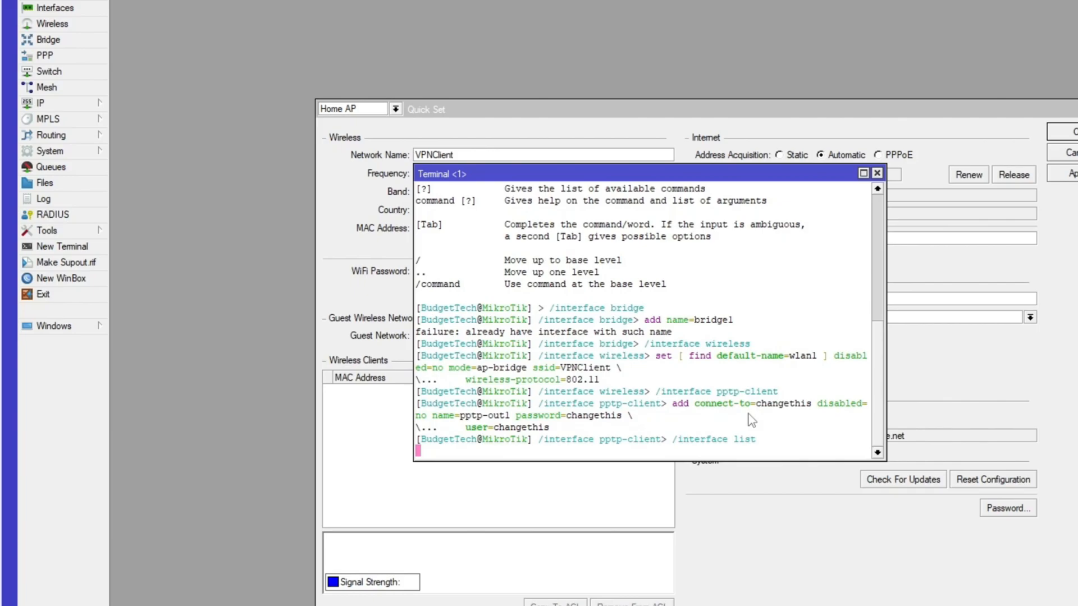
left_click(41, 102)
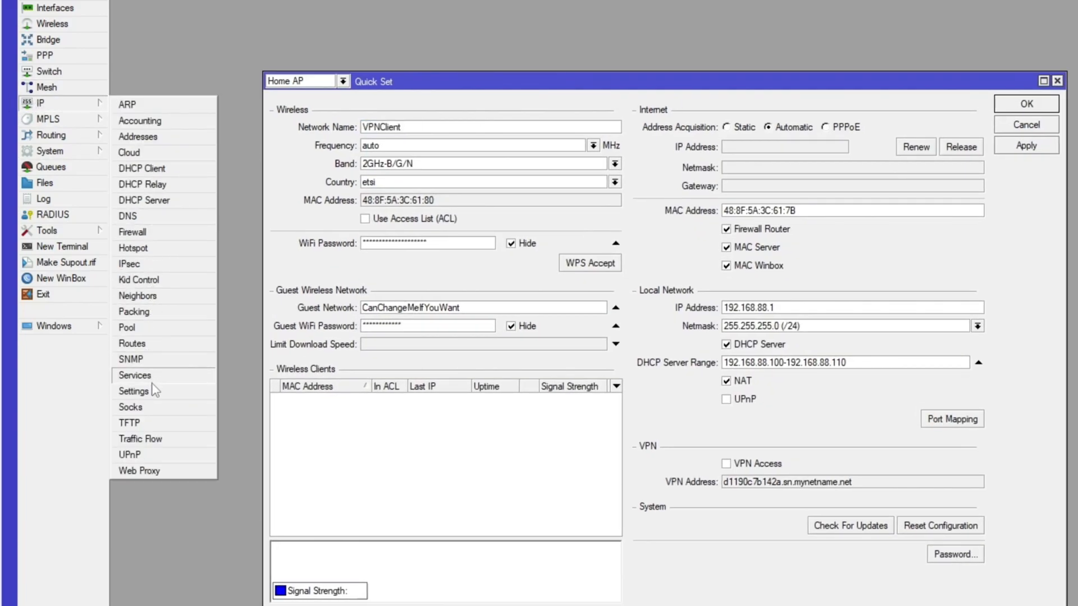
left_click(135, 376)
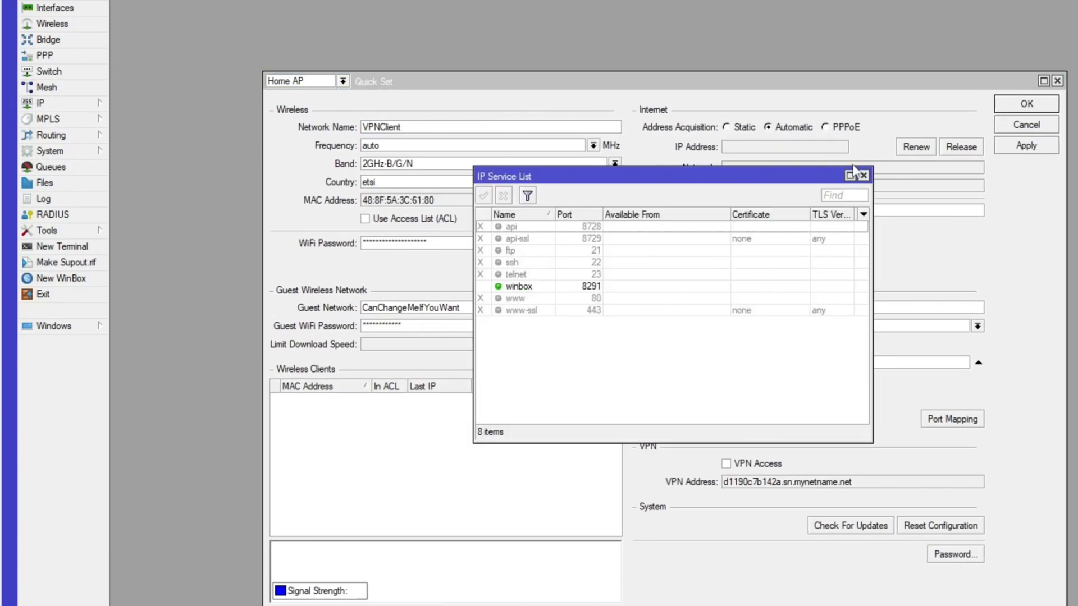
left_click(865, 175)
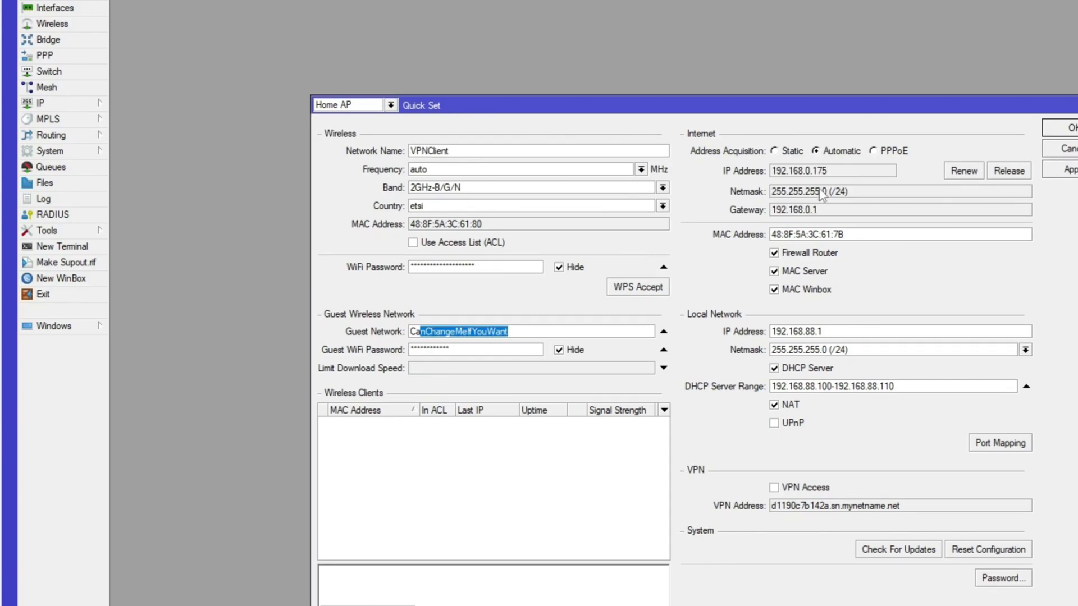
mouse_move(100, 24)
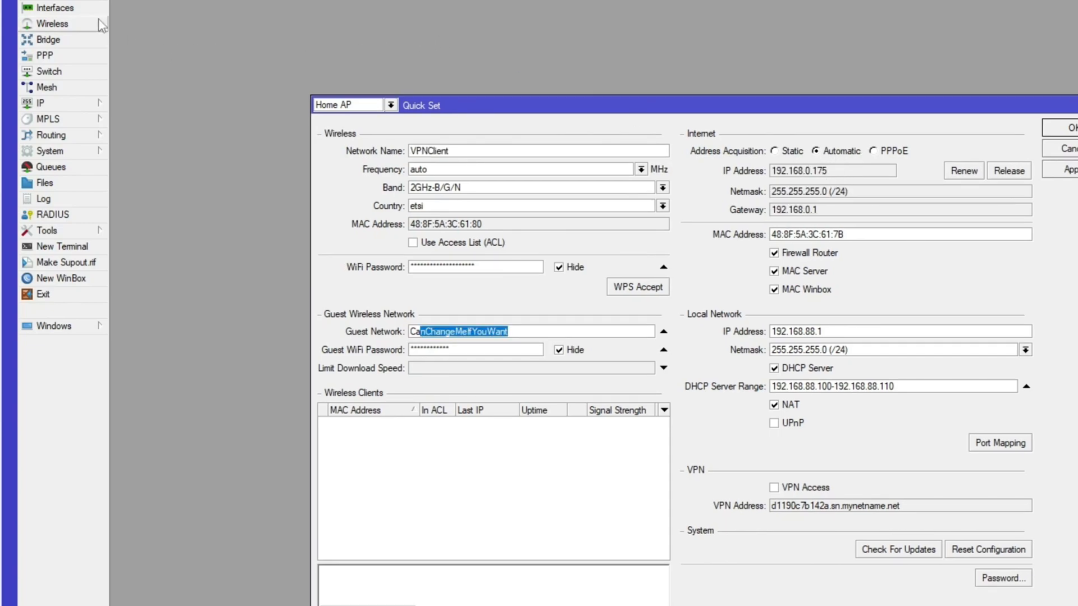
mouse_move(102, 26)
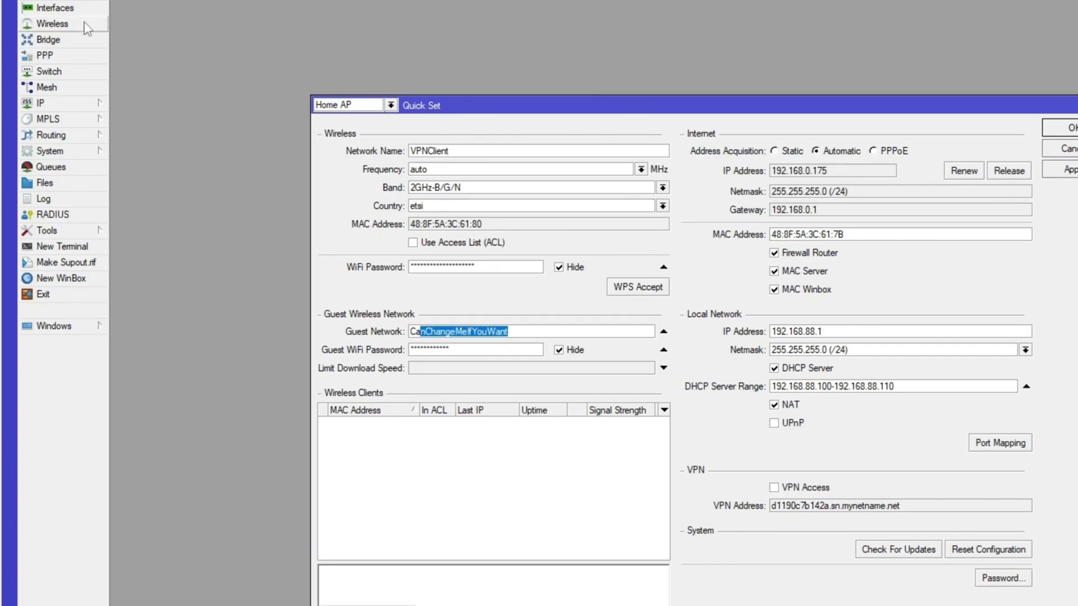
mouse_move(81, 73)
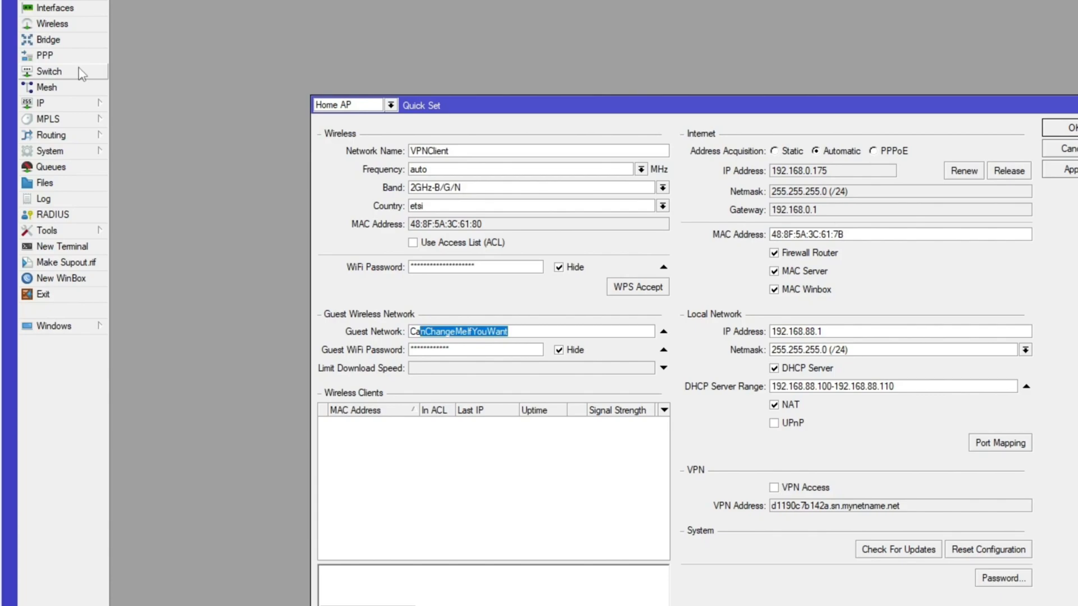
mouse_move(74, 85)
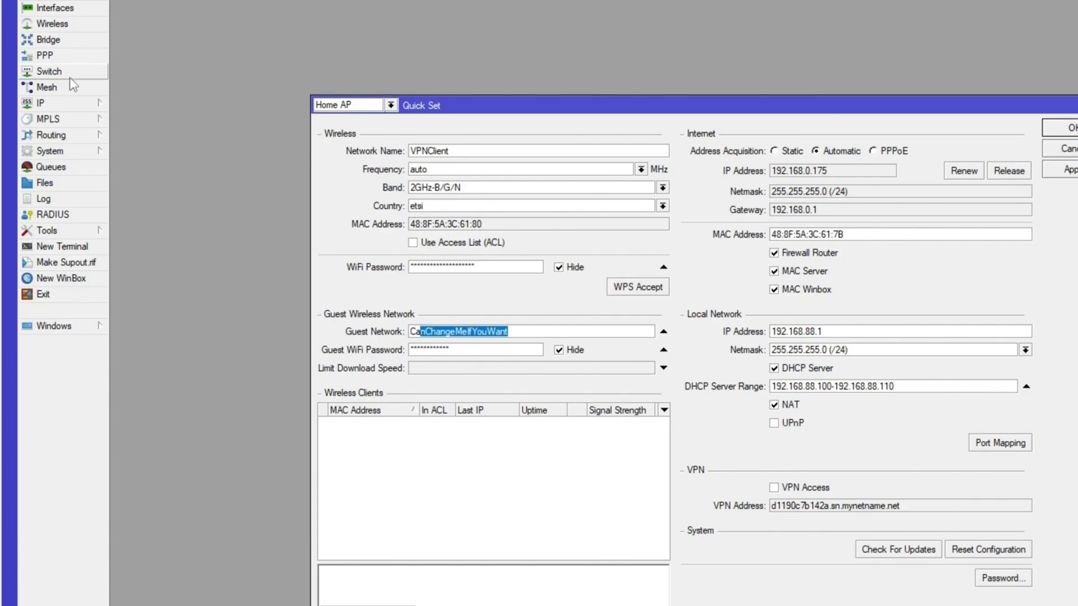
mouse_move(67, 126)
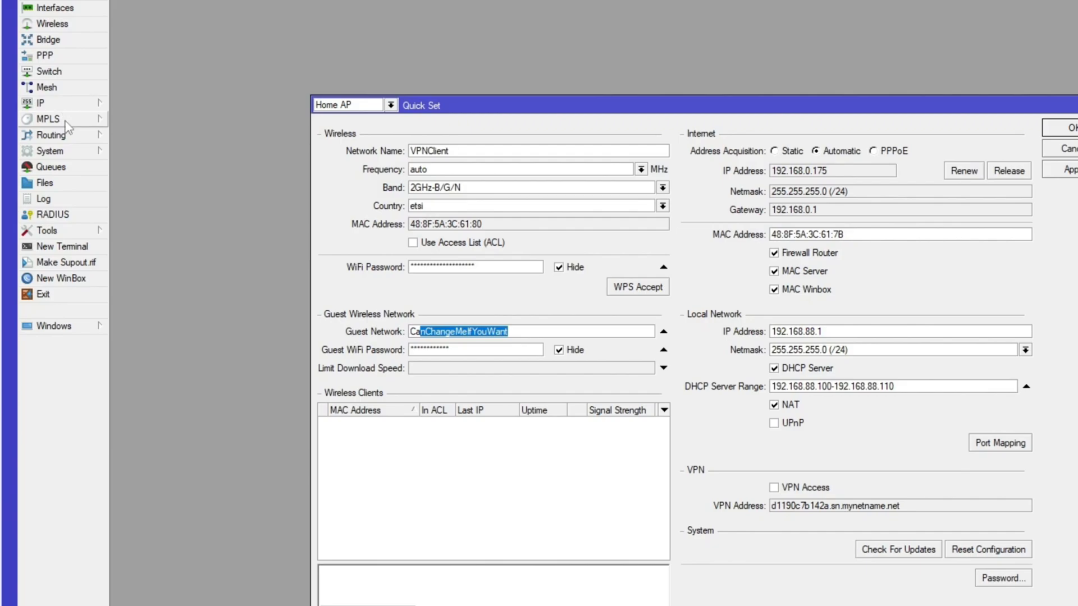
Open the pptp-out1 interface settings from the PPP interface list.
left_click(38, 55)
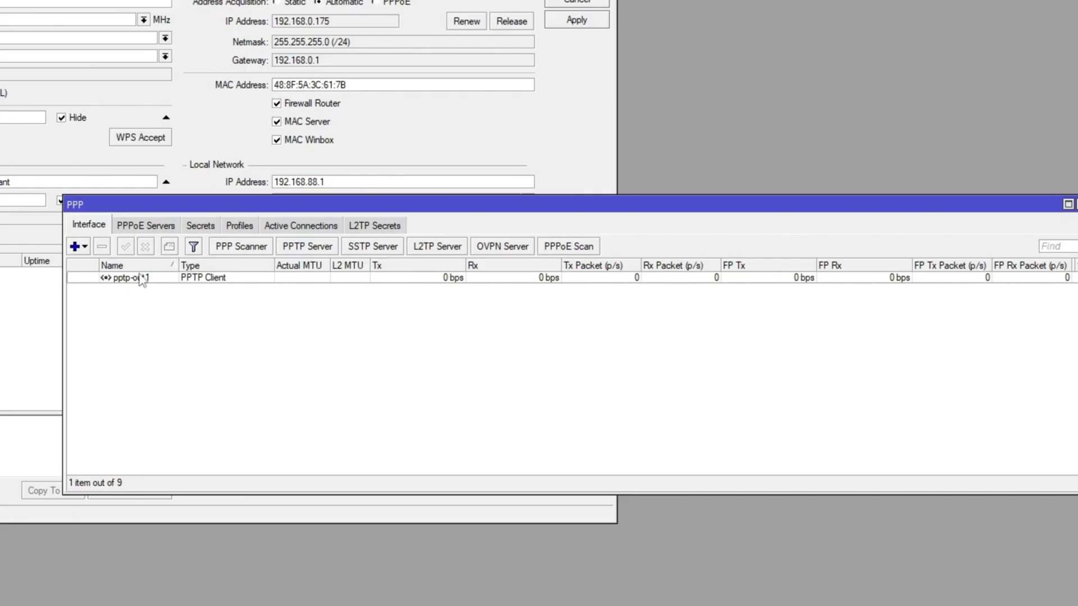
double_click(127, 278)
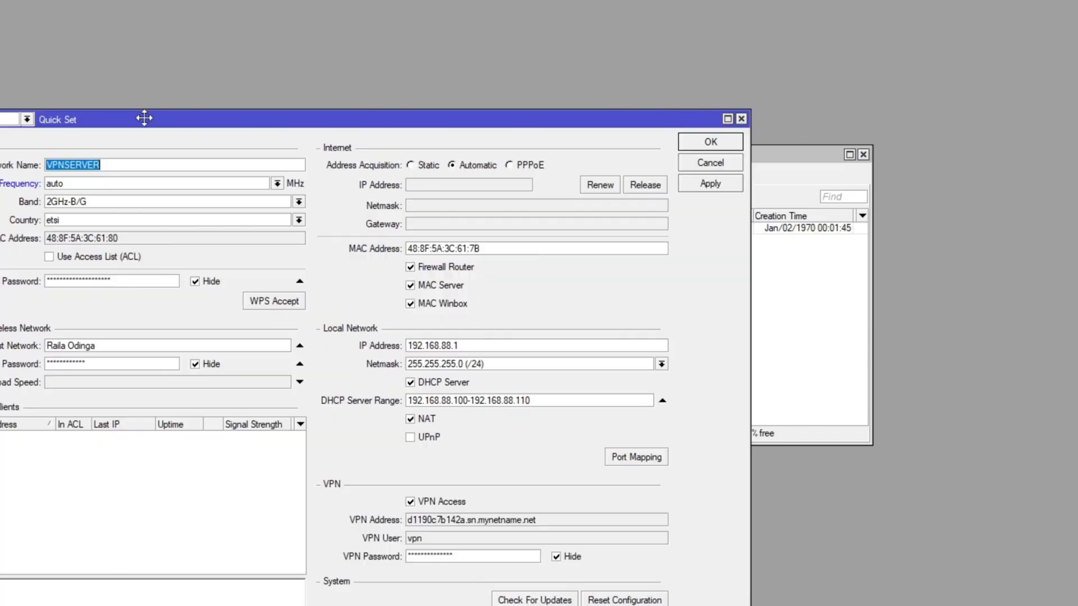
Reveal the wireless password and apply the Quick Set changes.
left_click(195, 280)
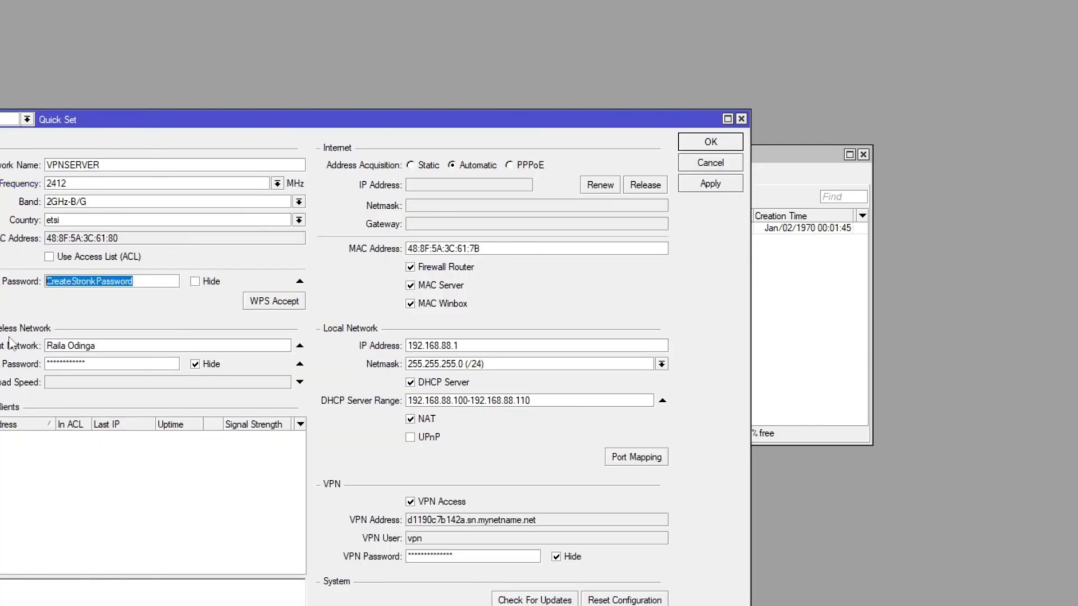
mouse_move(298, 353)
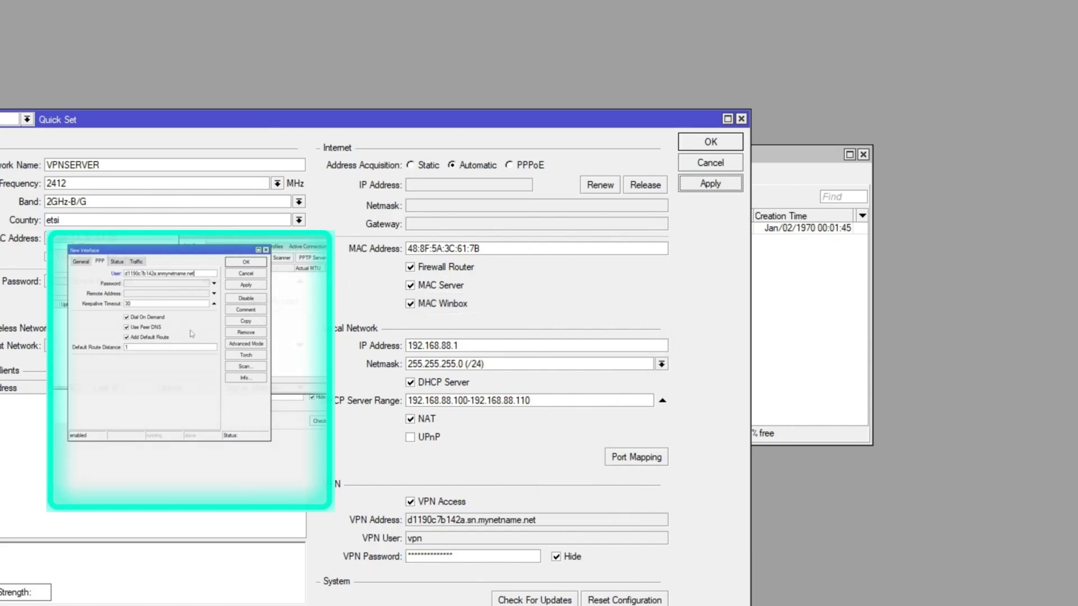
left_click(265, 249)
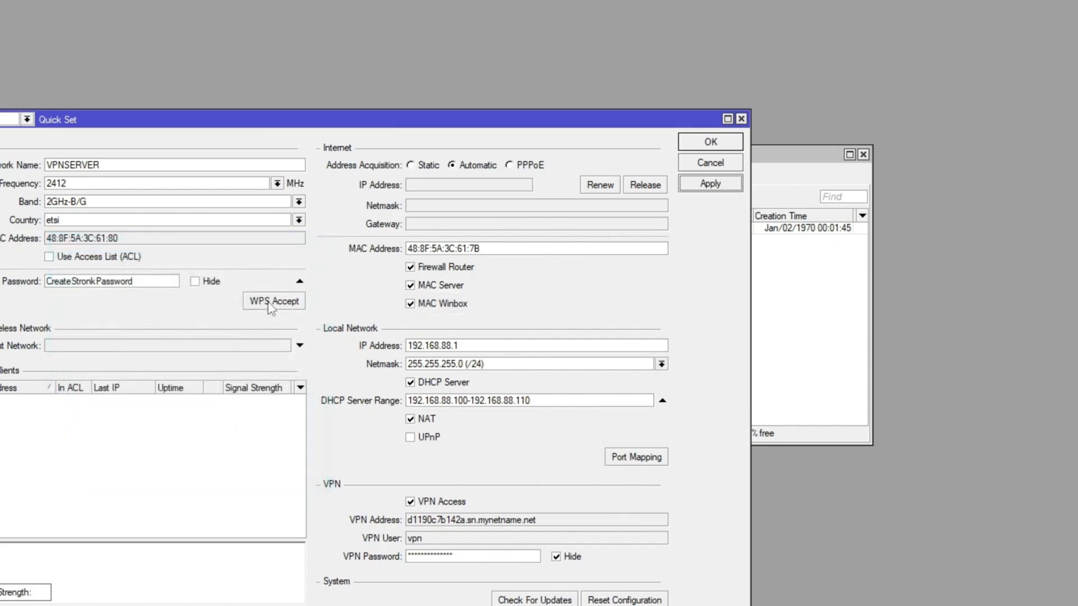